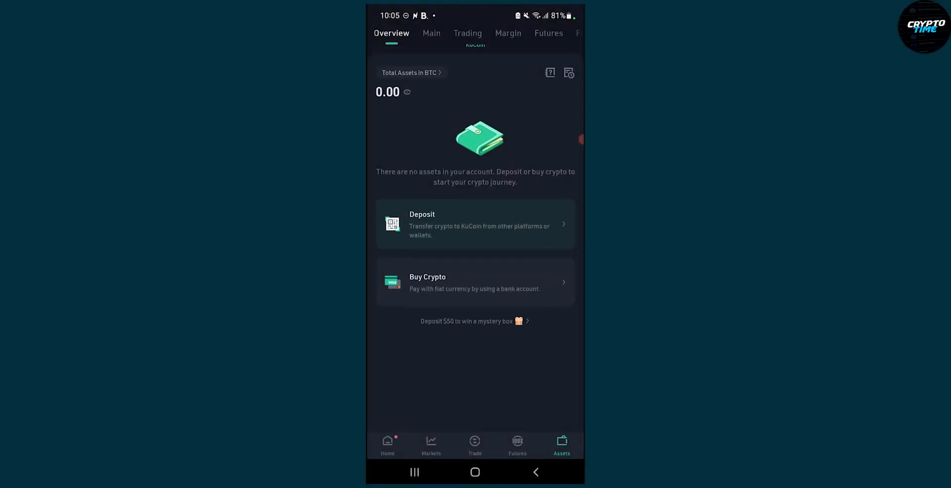
Go to Home and launch the Convert feature from the shortcut grid.
left_click(387, 445)
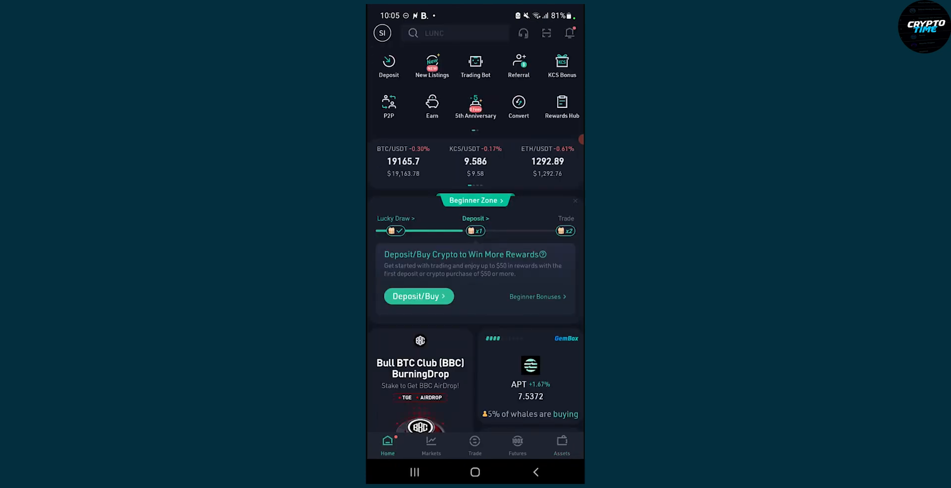
left_click(518, 103)
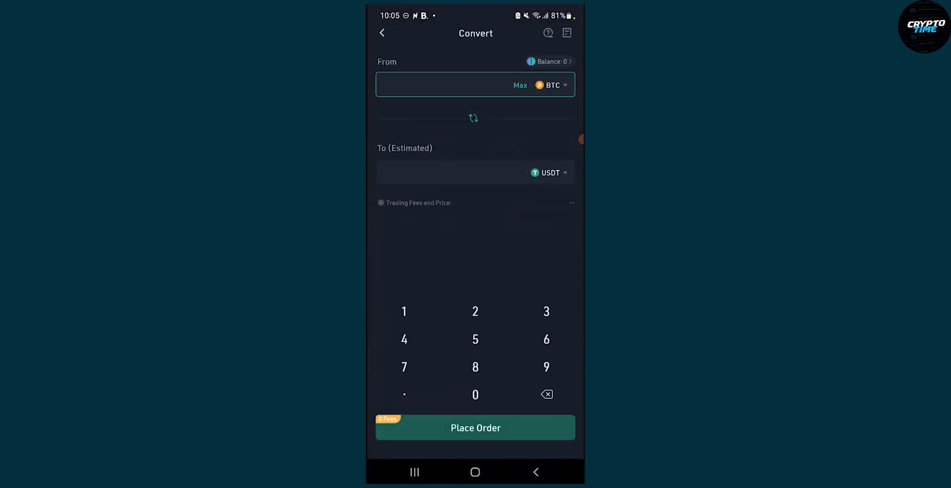
left_click(449, 85)
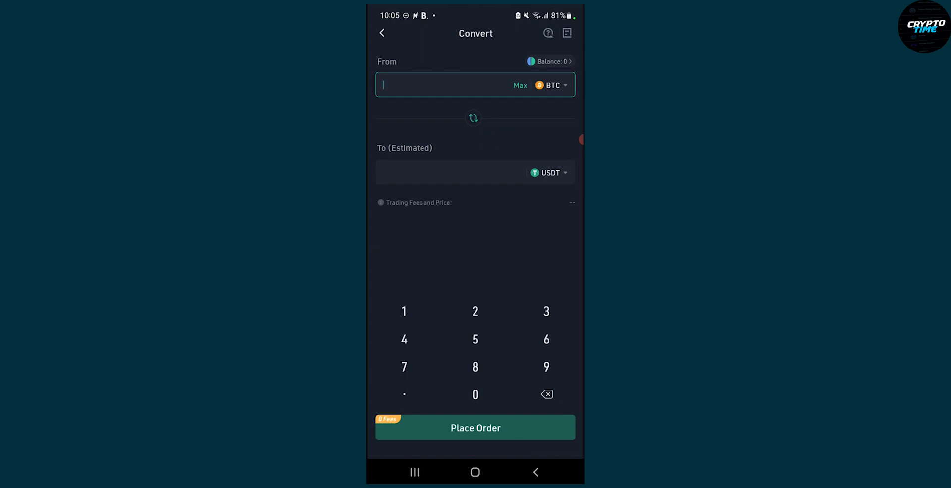
left_click(548, 172)
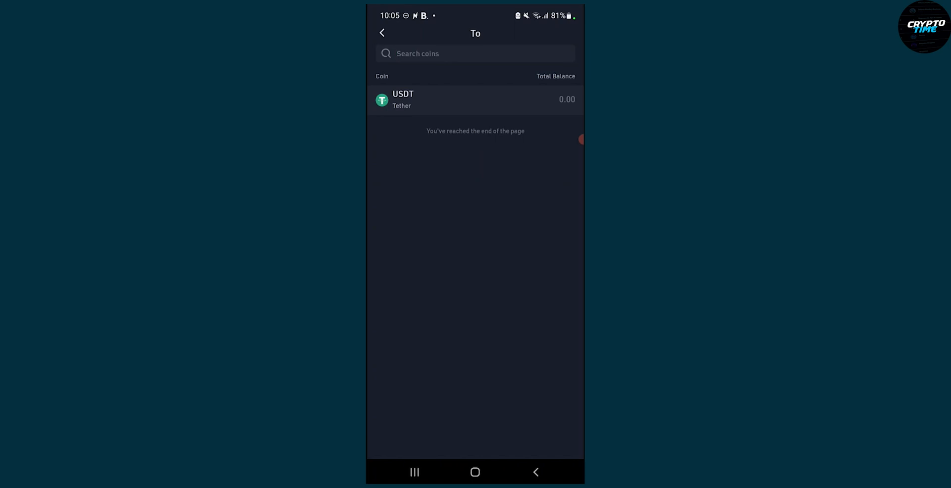
left_click(474, 53)
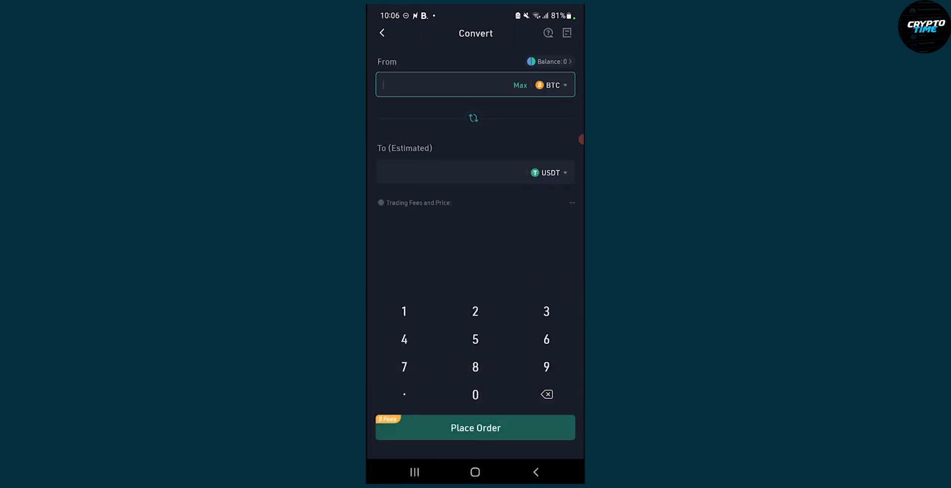
Search 'Et' in the From coin list and choose ETH as the coin to convert.
left_click(551, 86)
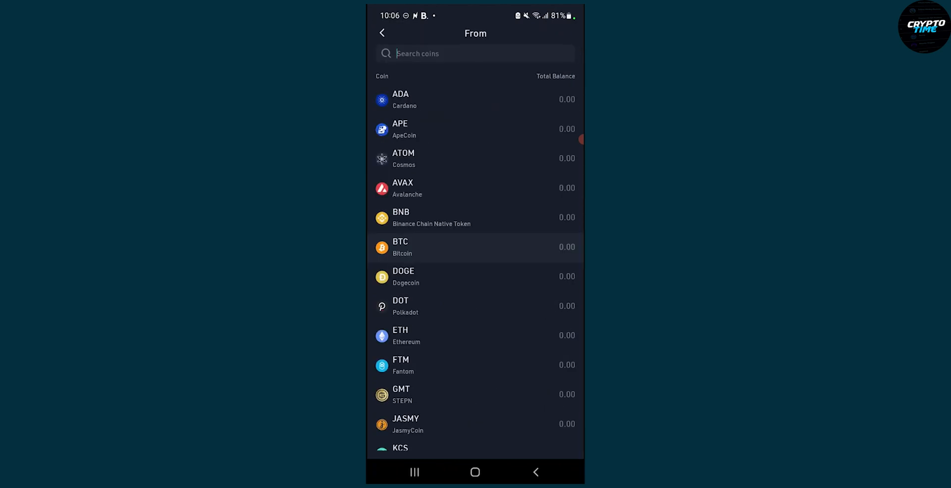
left_click(475, 53)
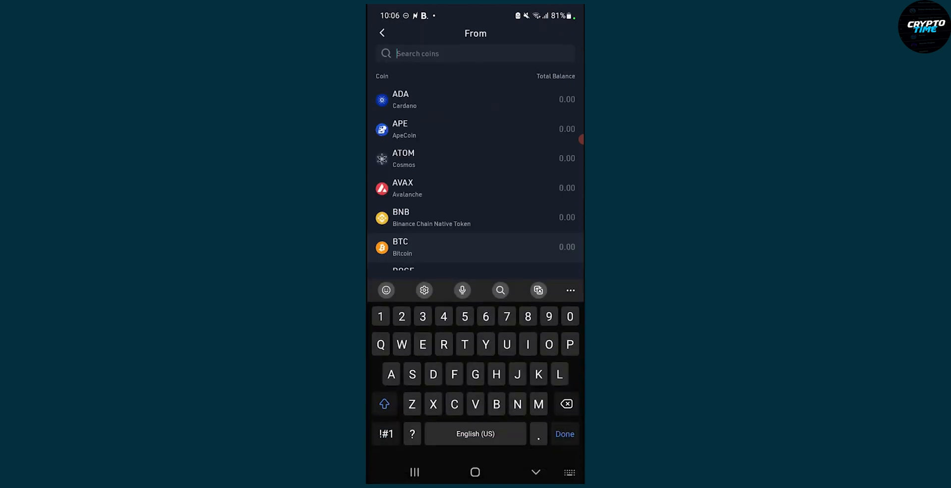
type("Et")
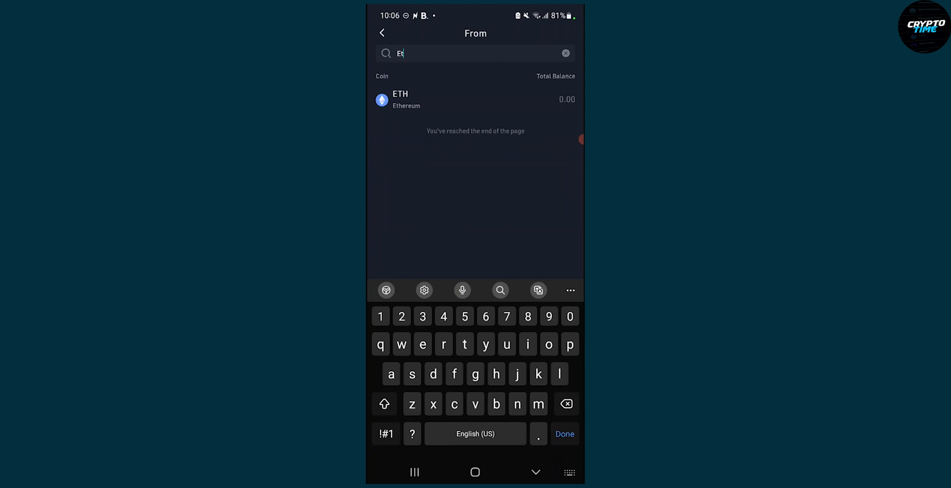
left_click(399, 99)
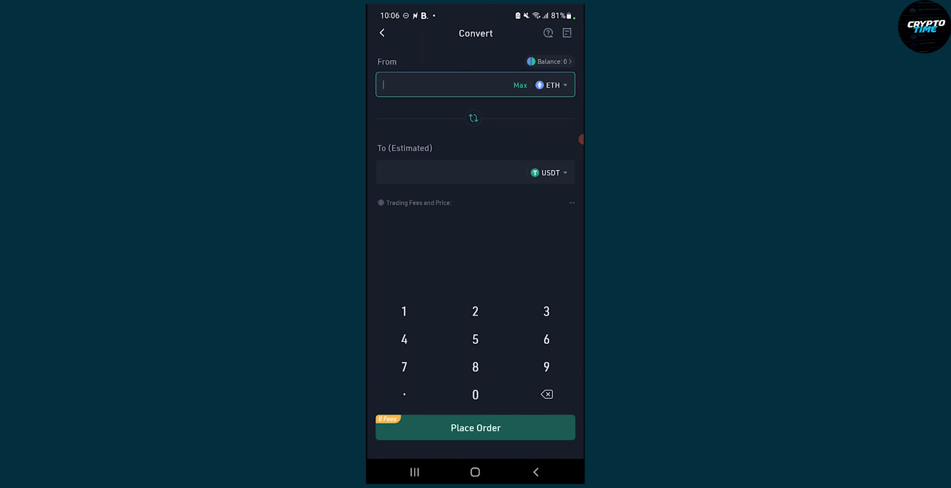
Enter 100 as the ETH amount in the From field.
left_click(404, 312)
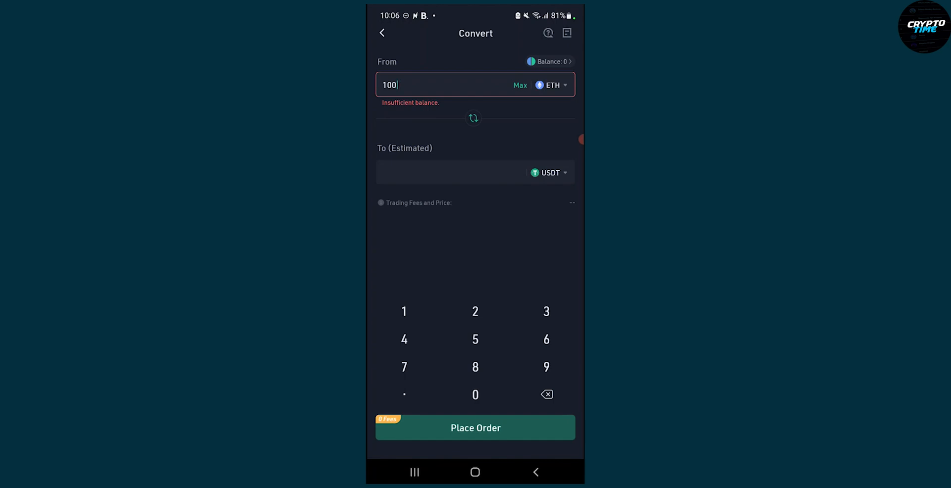
left_click(474, 118)
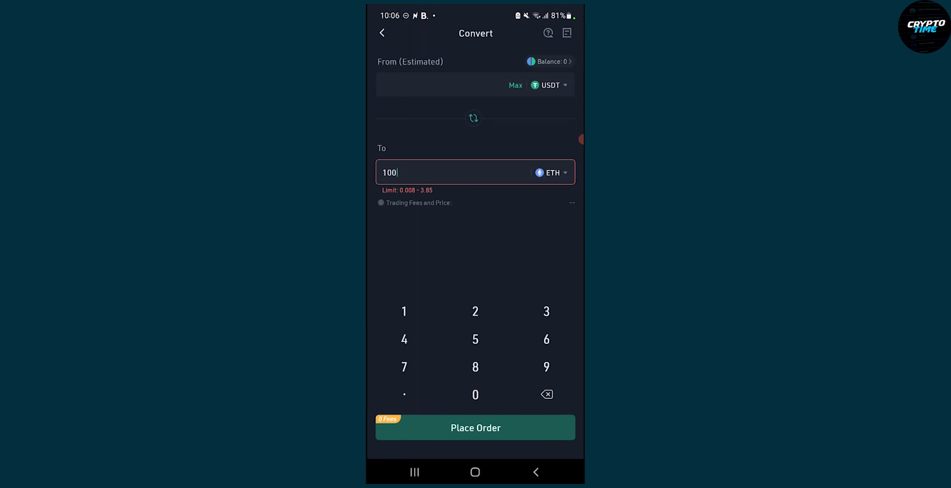
left_click(473, 117)
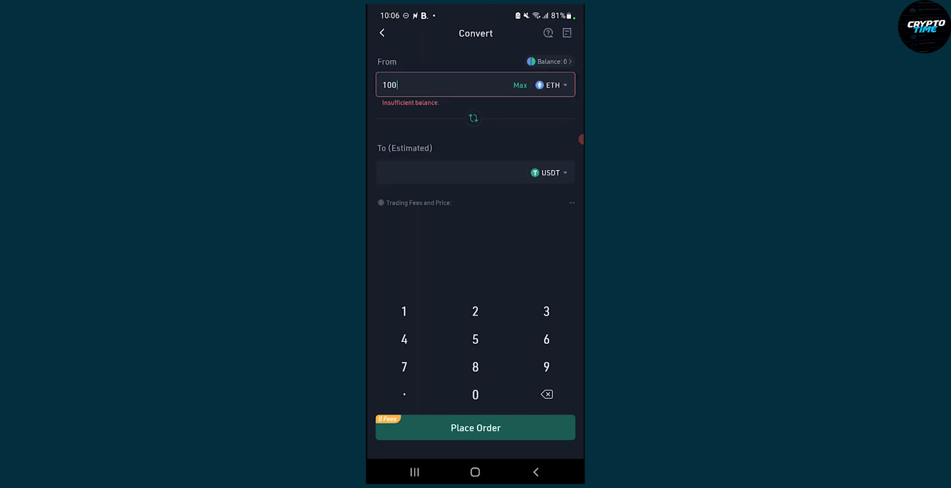